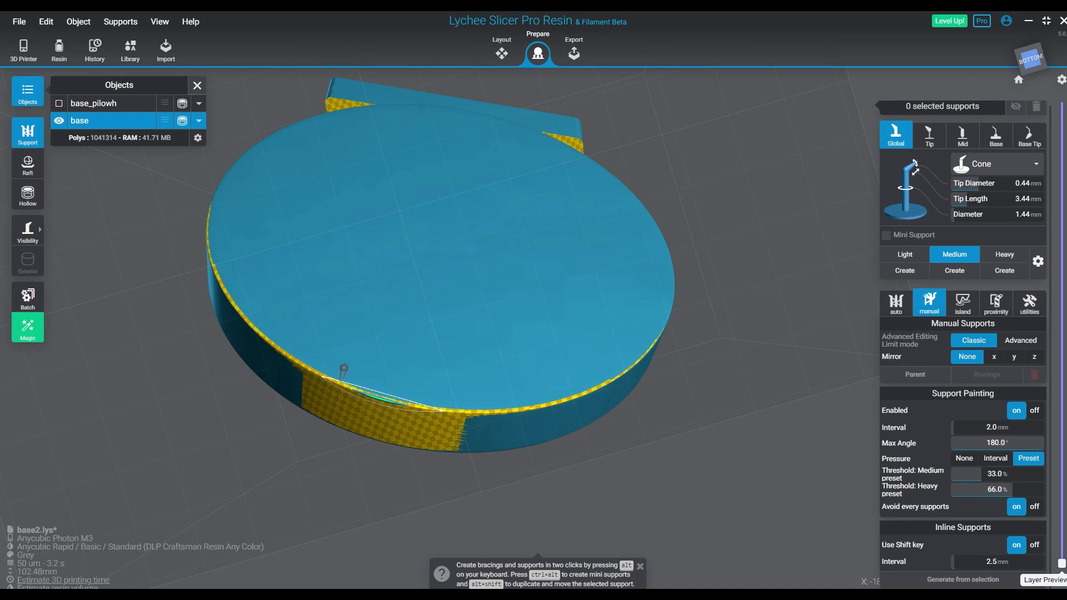
Step: Visit Layout, return to Prepare and show the raft style choices for the tilted base
left_click(212, 240)
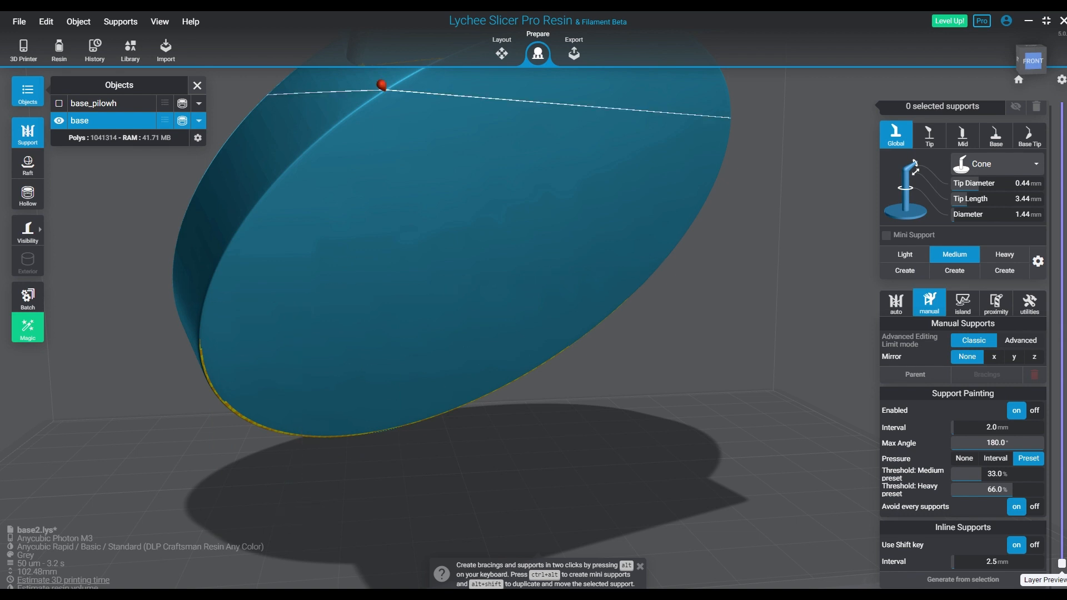
left_click(501, 53)
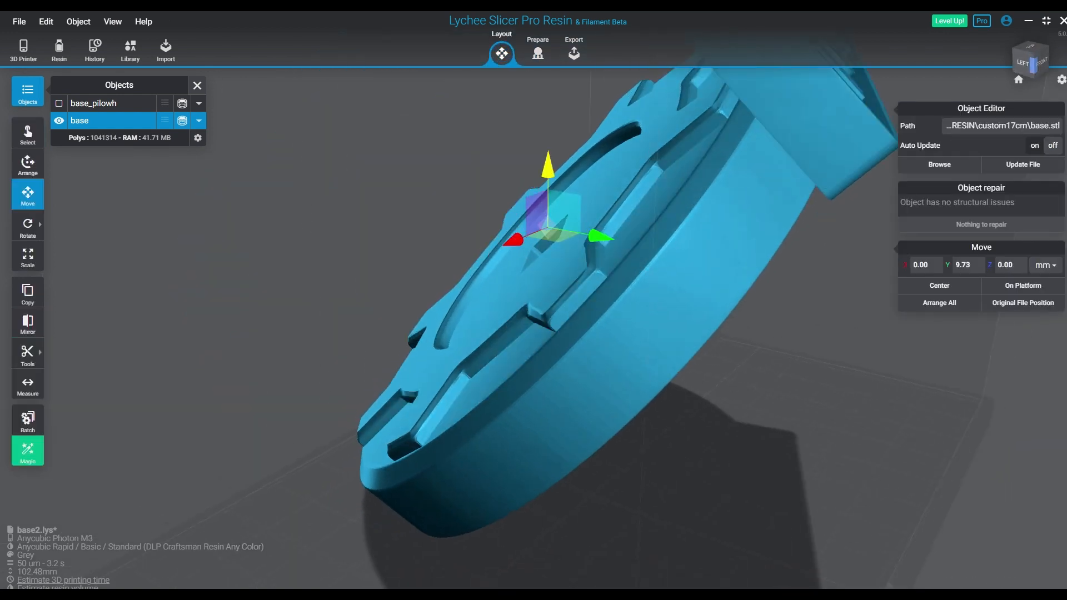
left_click(537, 54)
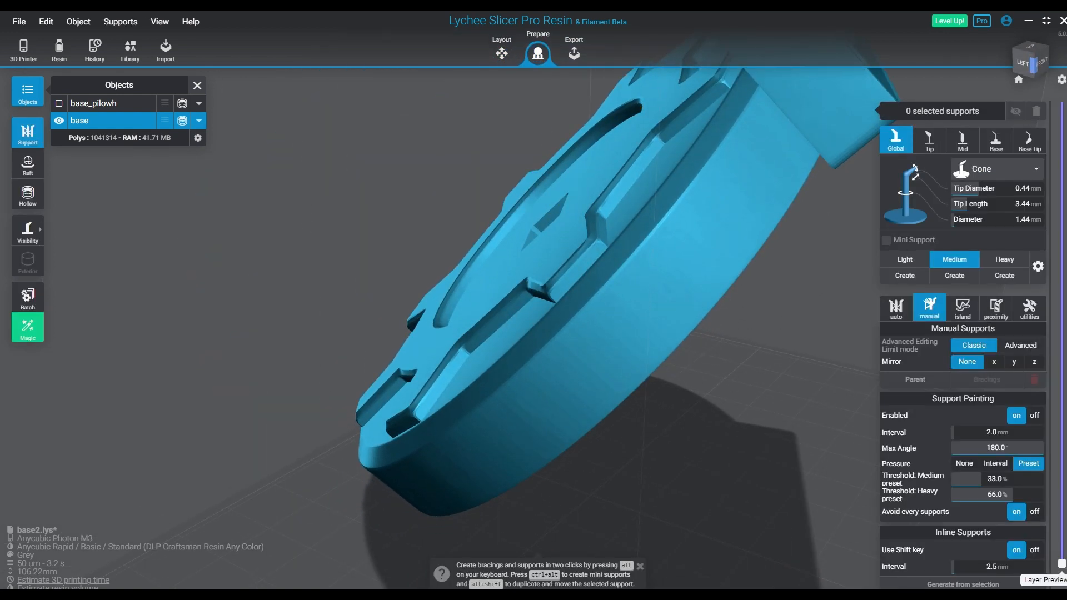
left_click(27, 163)
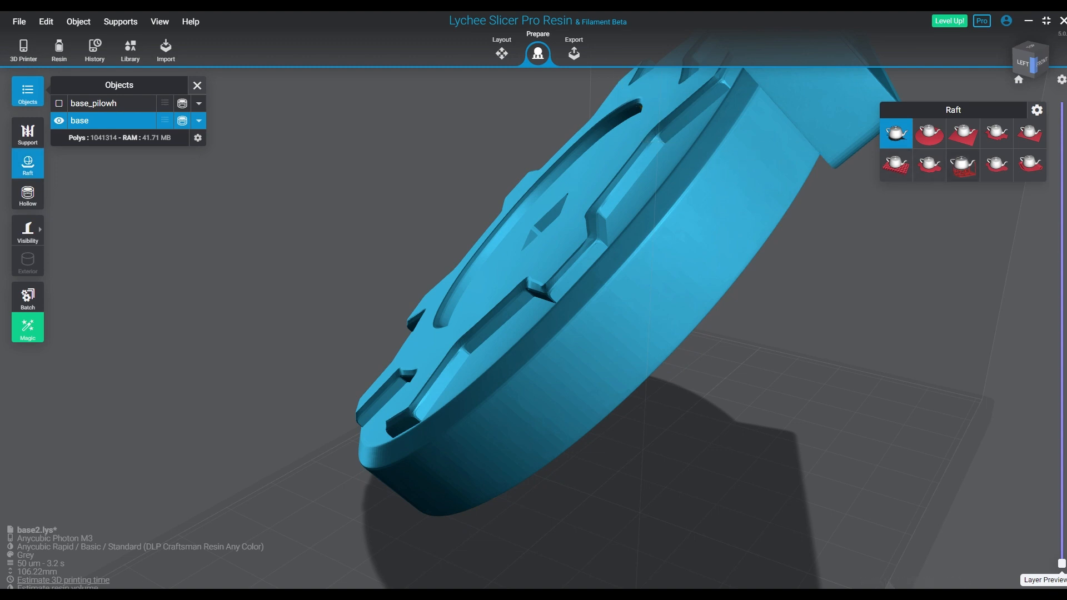
Step: Place manual inline support rows around the base's lower rim
left_click(27, 134)
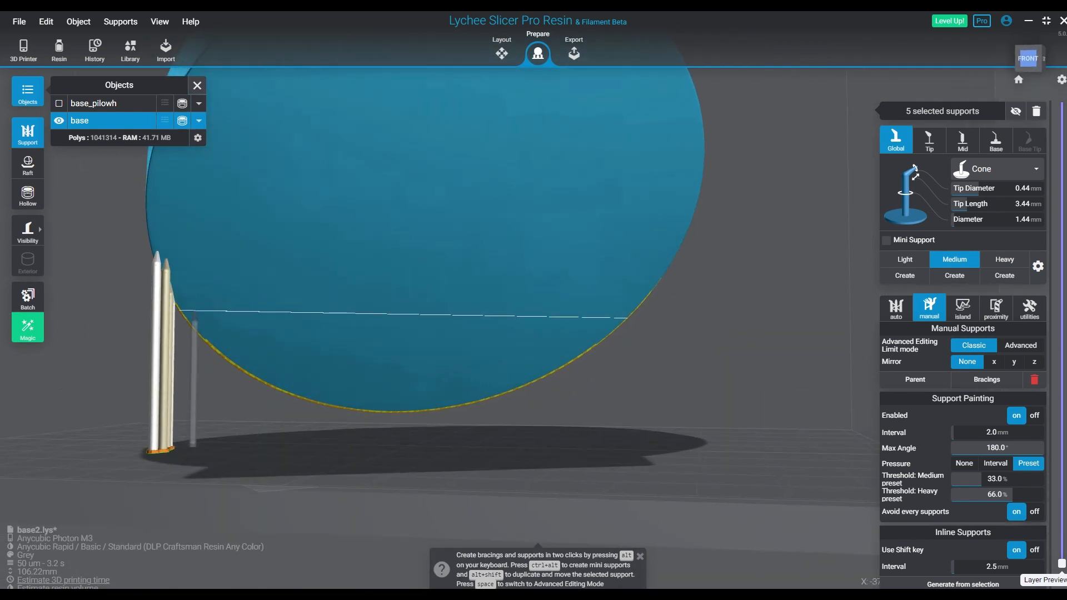
left_click(248, 366)
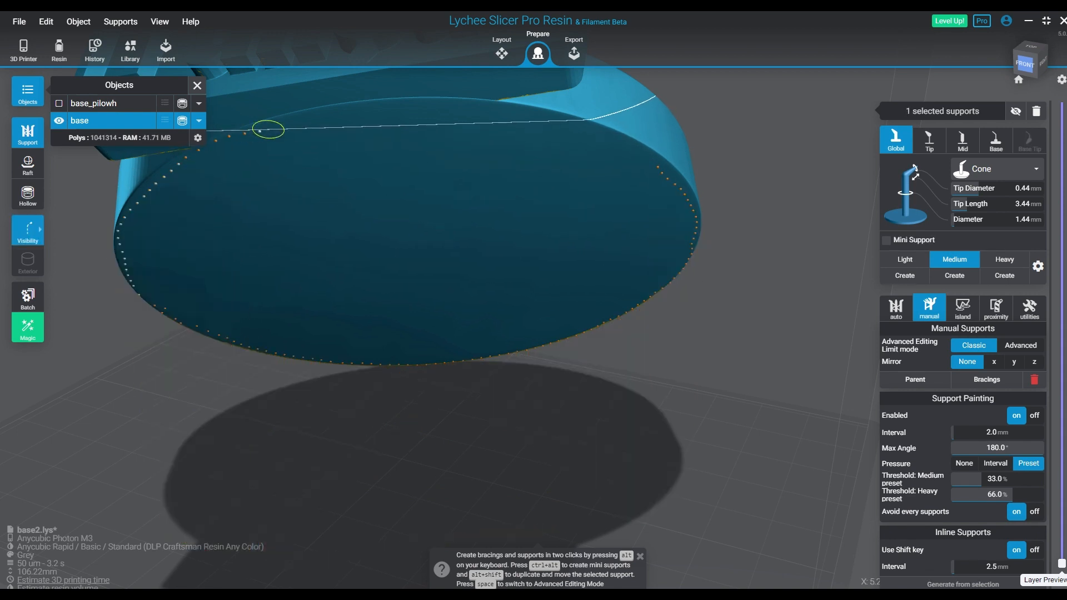
mouse_move(531, 111)
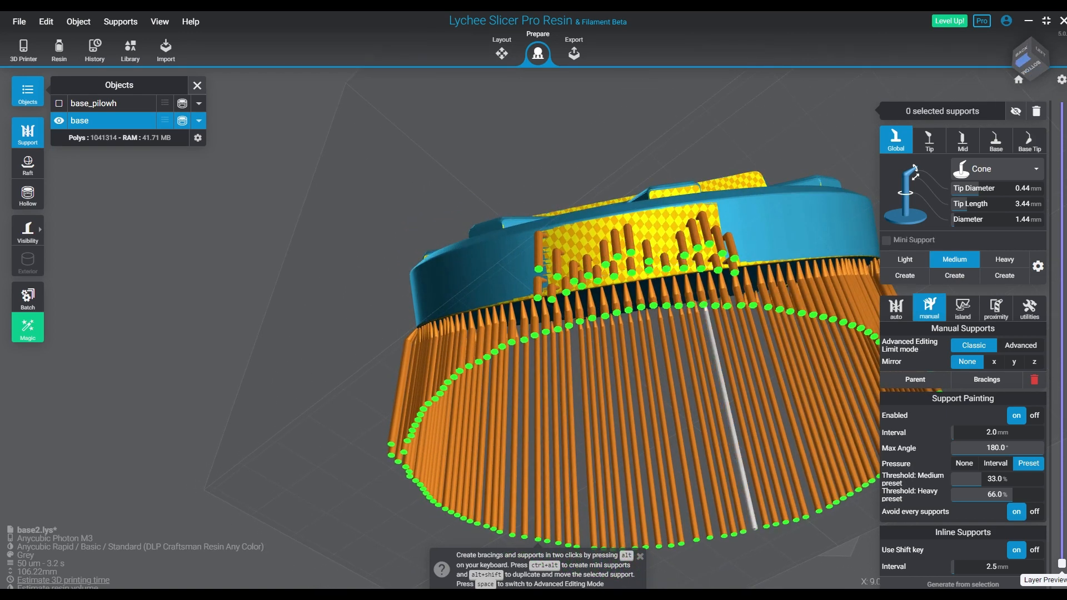
Step: Draw another inline support row along the rim beneath the yellow-painted tab
left_click(541, 282)
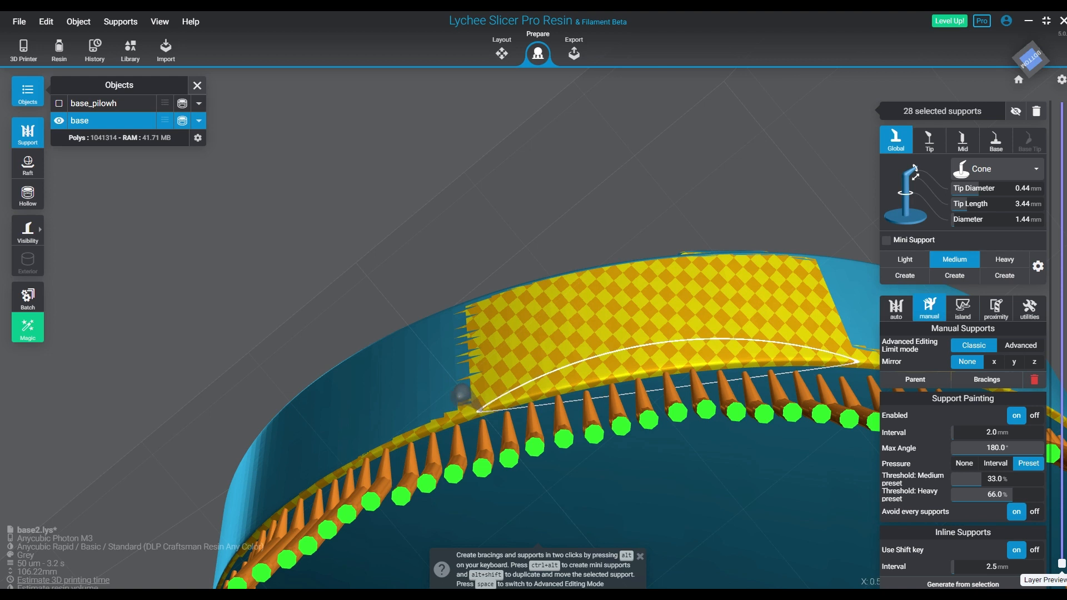
left_click(465, 394)
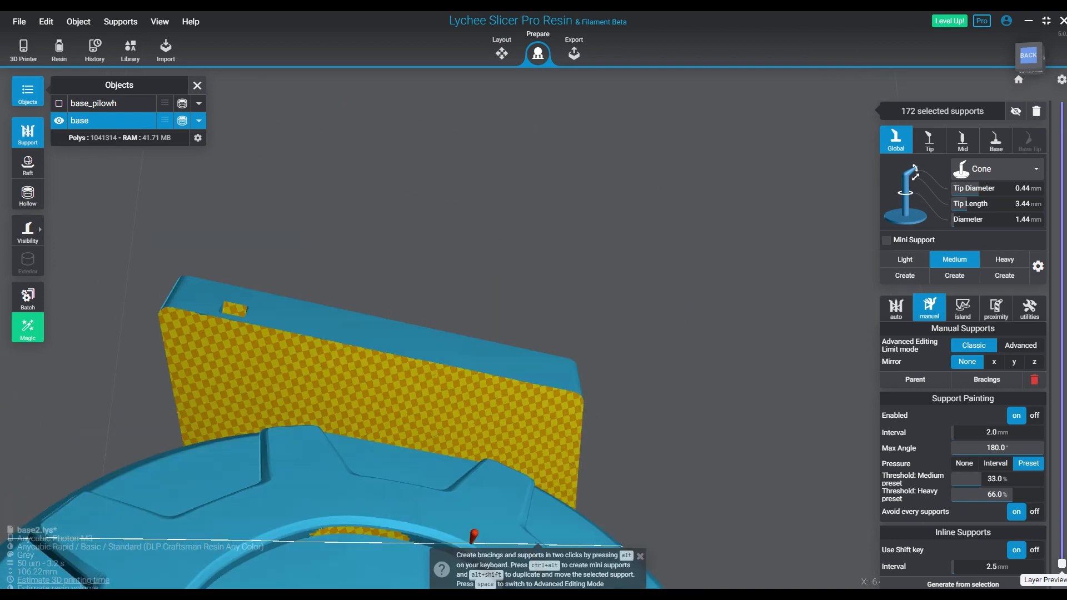
Step: Add inline rows across the tab and underside, then generate bracings between all supports
left_click_drag(408, 340, 477, 442)
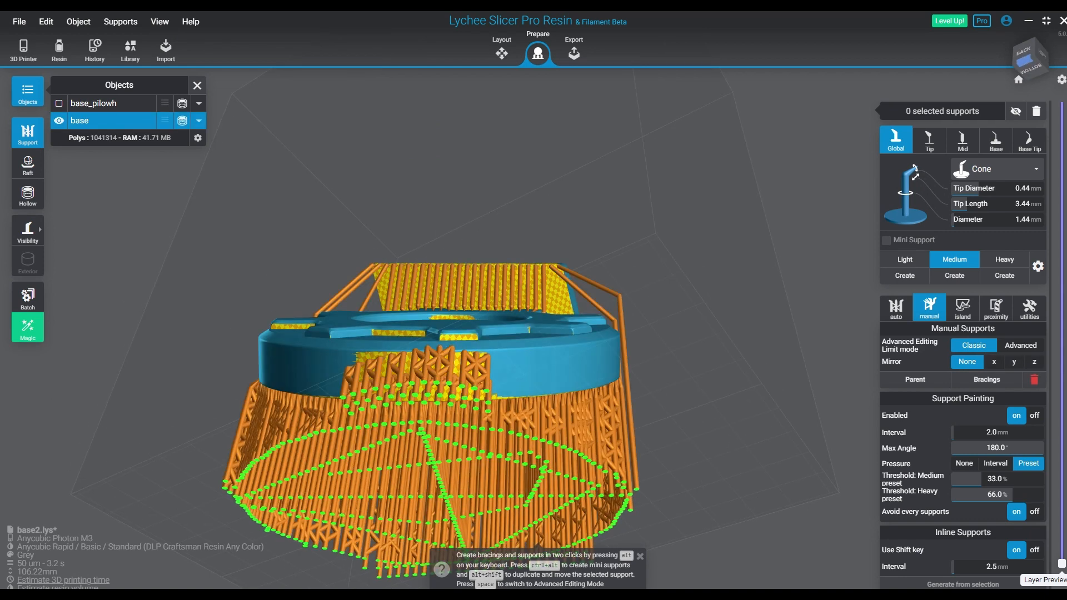
left_click(986, 380)
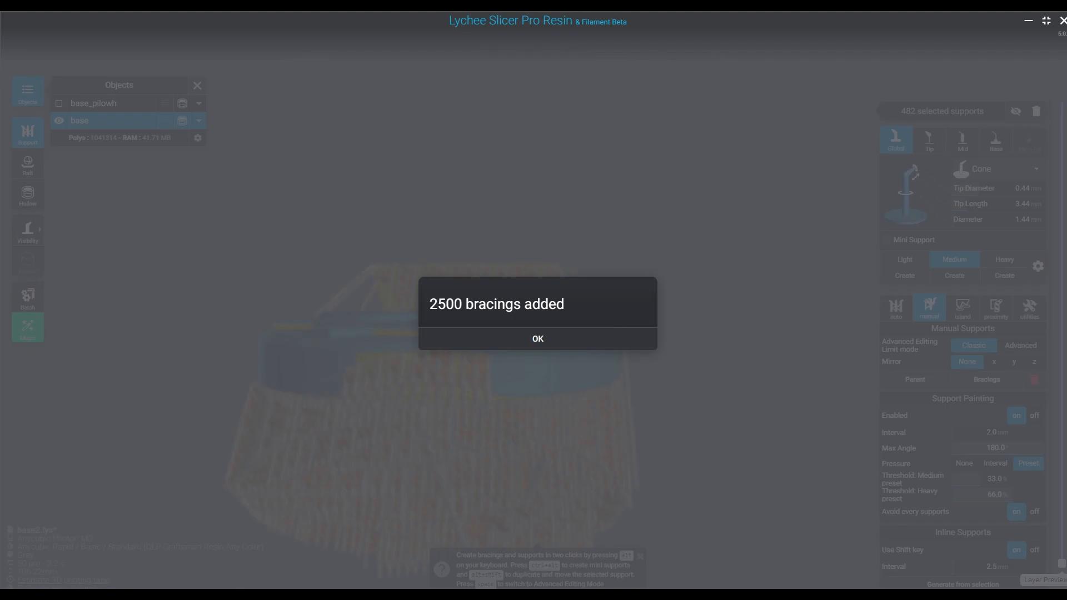
Step: Acknowledge the bracings-added message for the base's supports
left_click(536, 339)
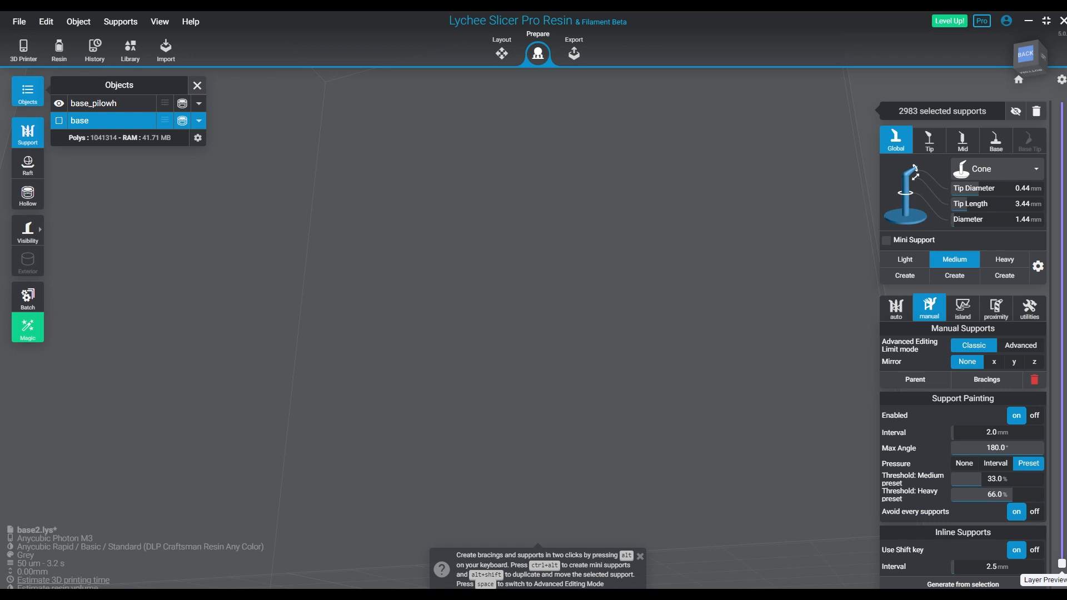
Step: Show base_pilowh, pick its raft style, inspect its supports and deselect it
left_click(1026, 58)
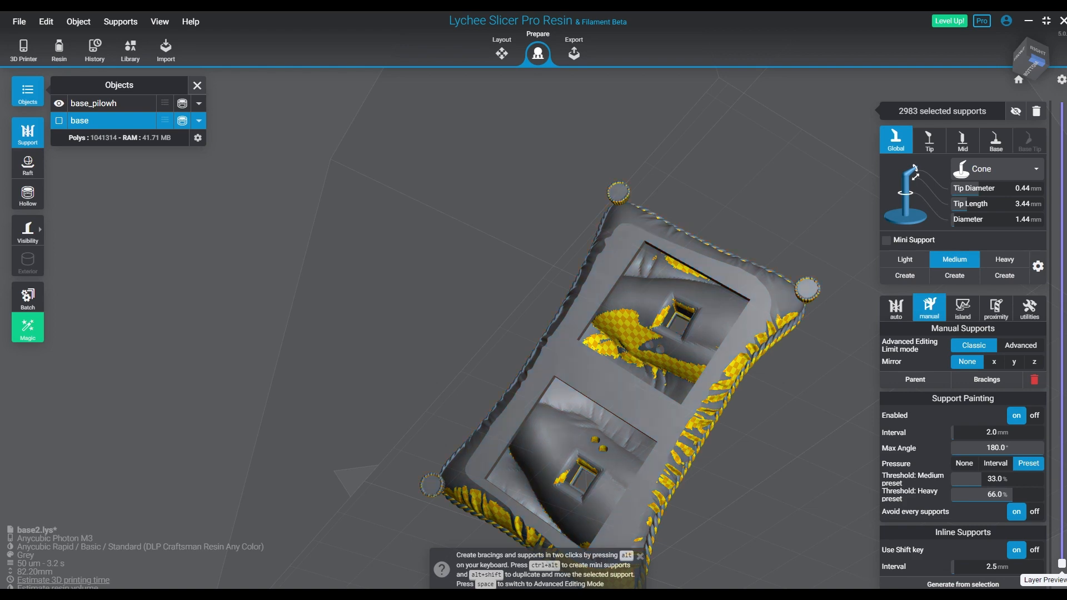
left_click(27, 165)
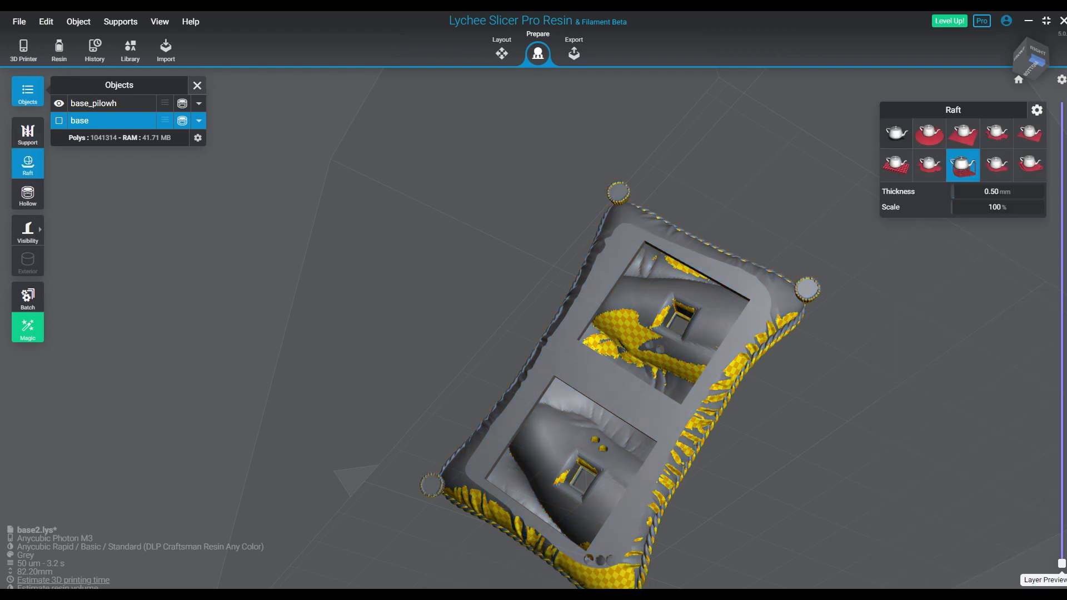
left_click(96, 102)
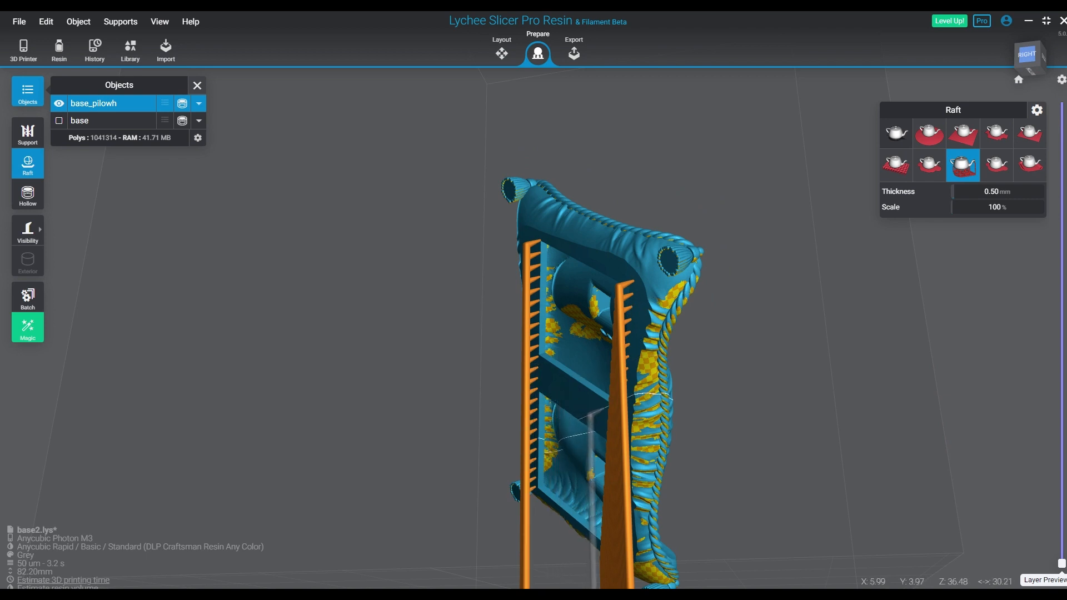
left_click_drag(578, 340, 592, 306)
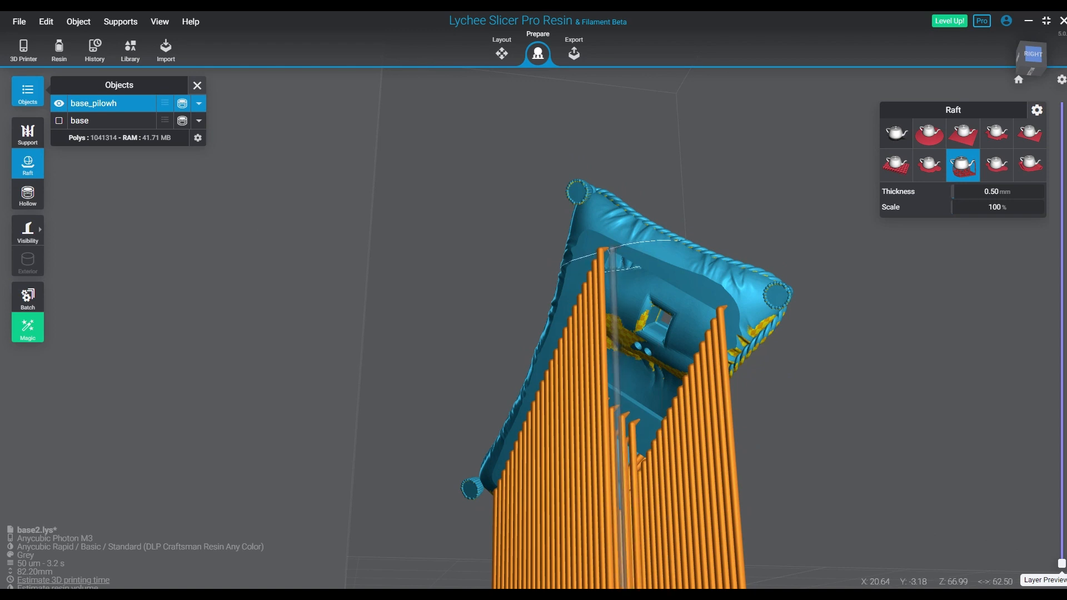
left_click(272, 306)
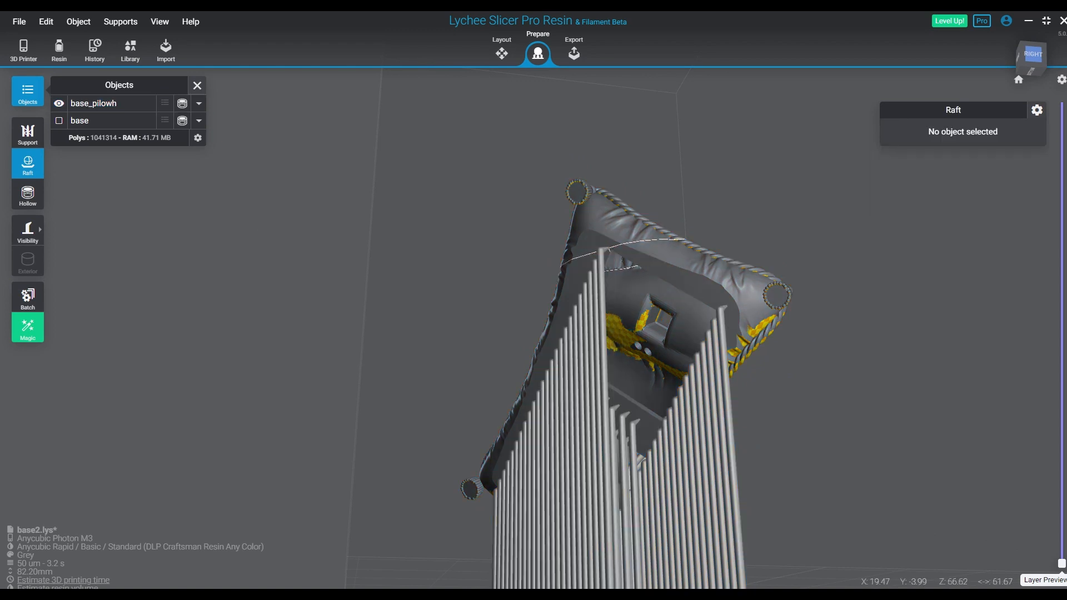
Step: Place rows of manual inline supports under one side of the tilted pillow base
left_click(93, 102)
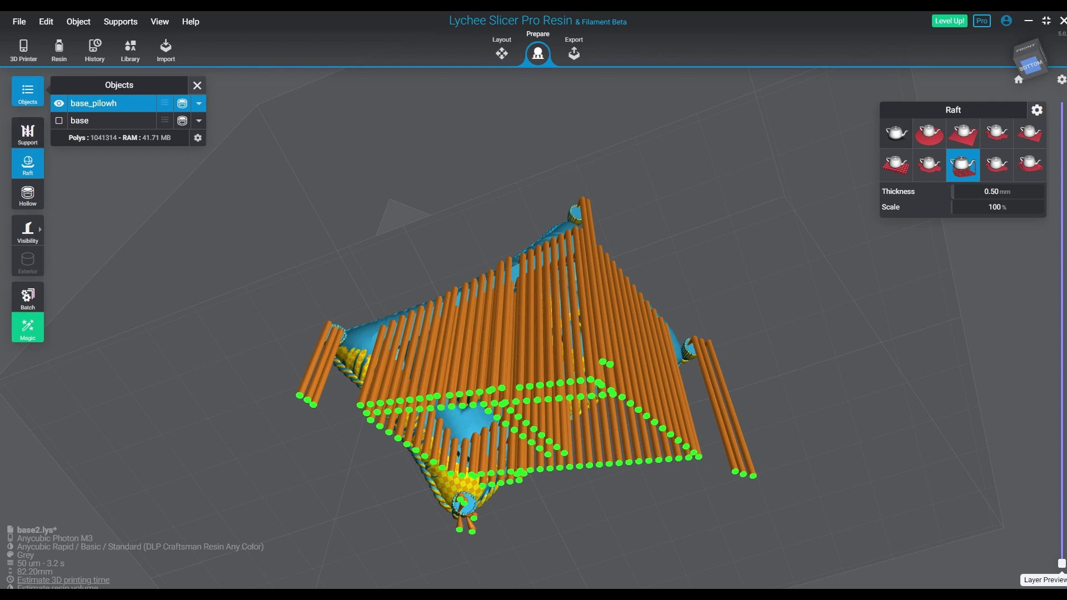
left_click(27, 133)
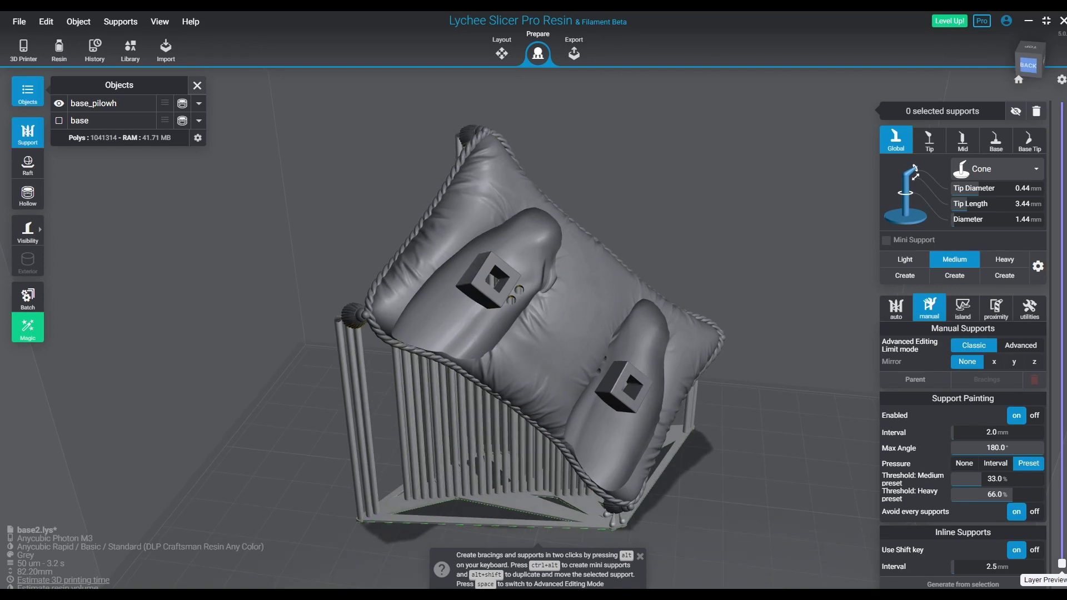
Step: Delete the pillow's supports and return to Layout to adjust its rotation
left_click(510, 307)
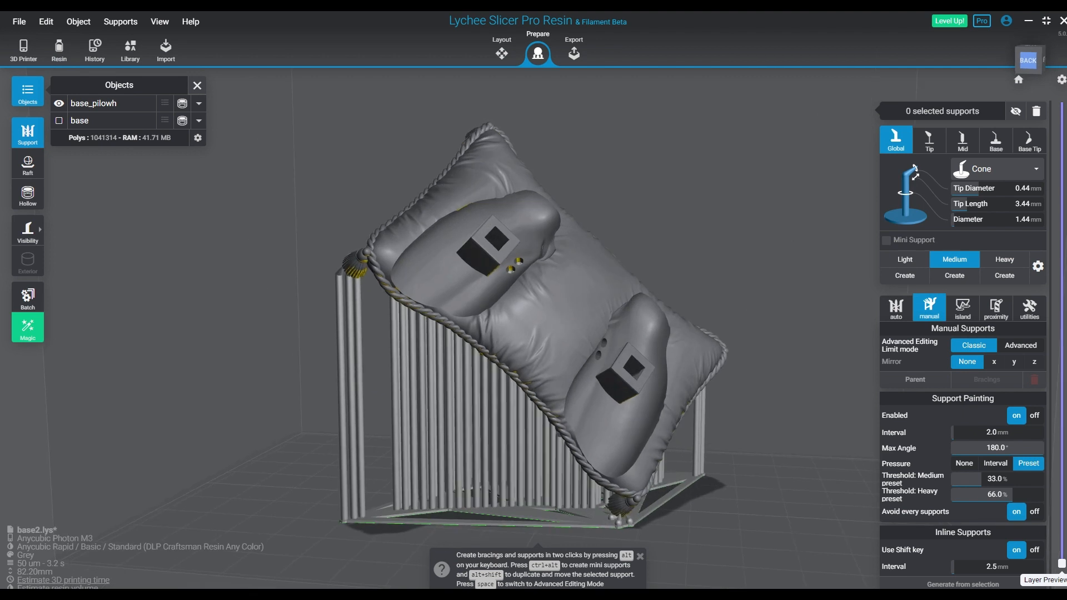
left_click(93, 102)
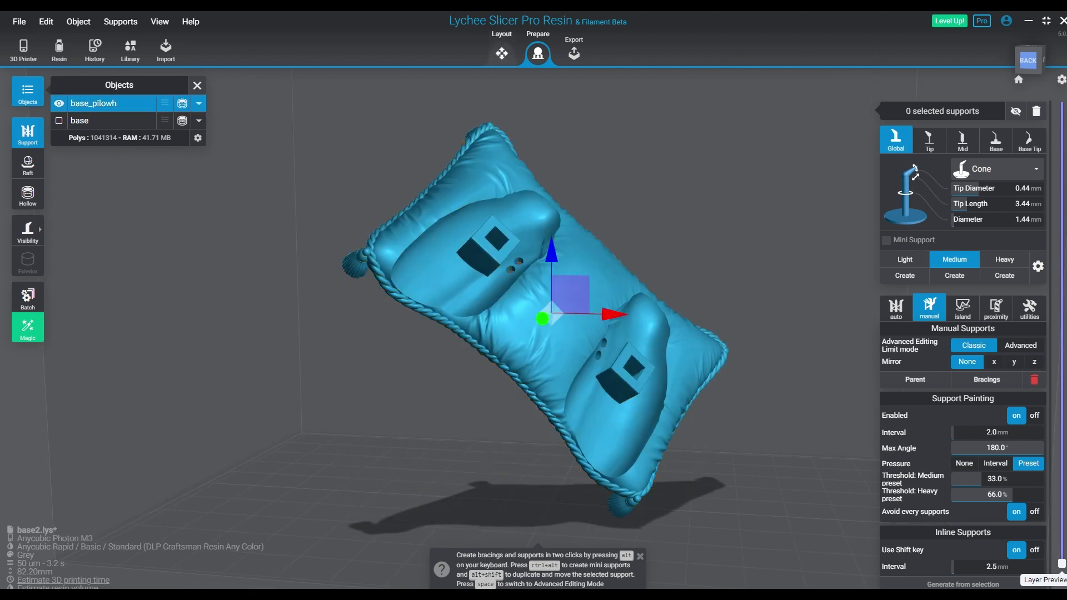
left_click(501, 53)
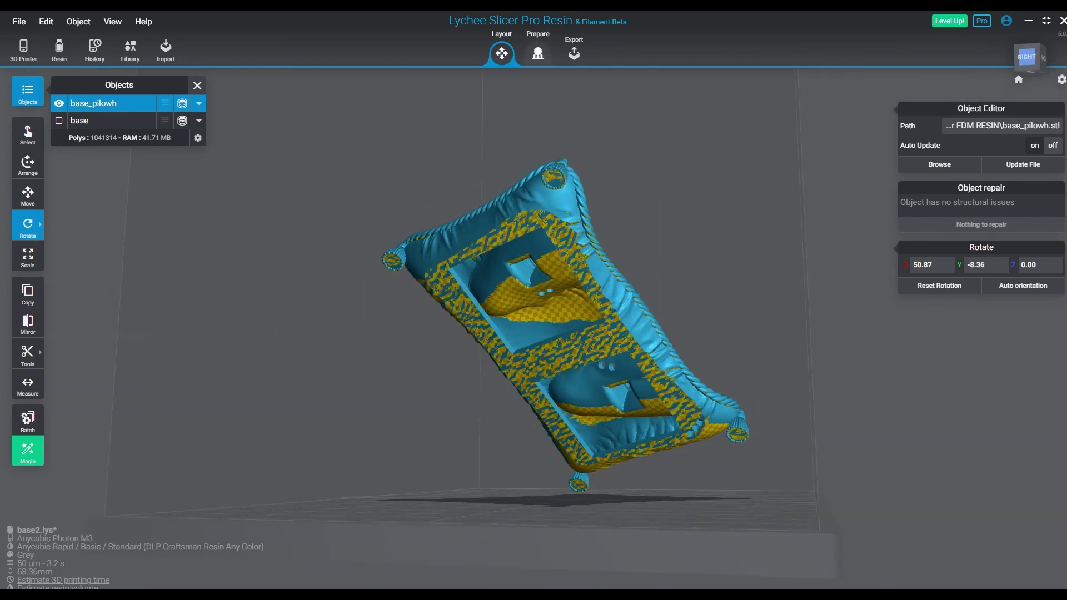
Step: Raise the pillow base to Z 5.12 mm with Move and start an inline support row under it
left_click(536, 53)
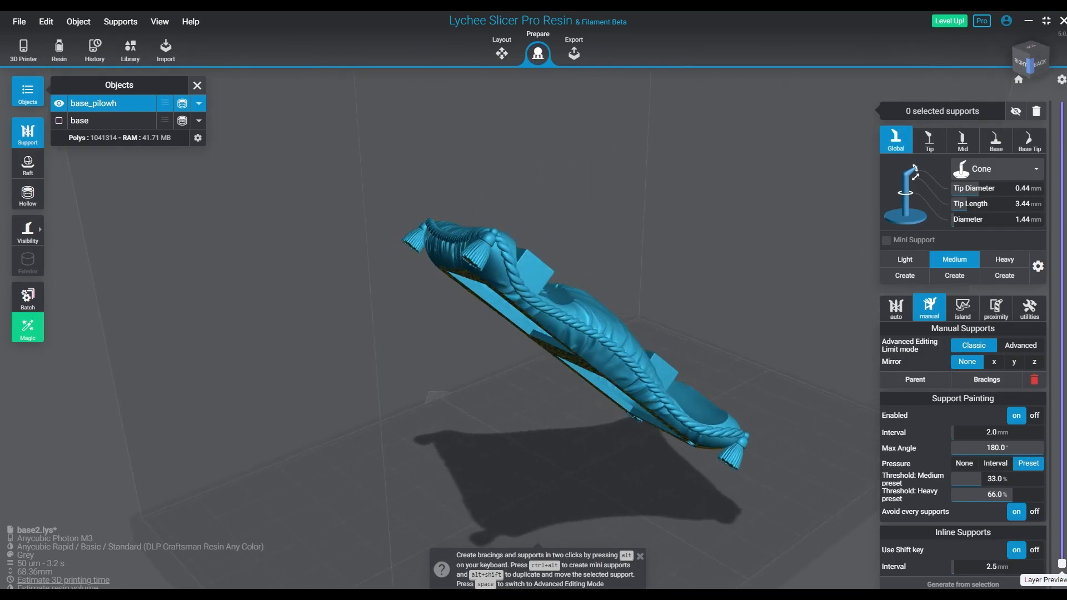
left_click(501, 53)
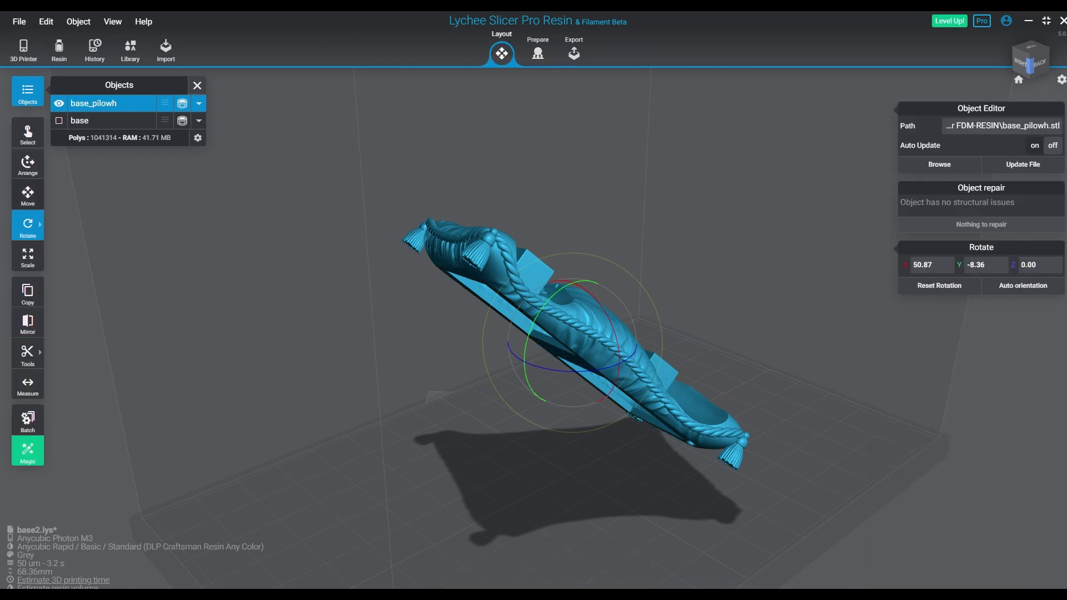
left_click(27, 193)
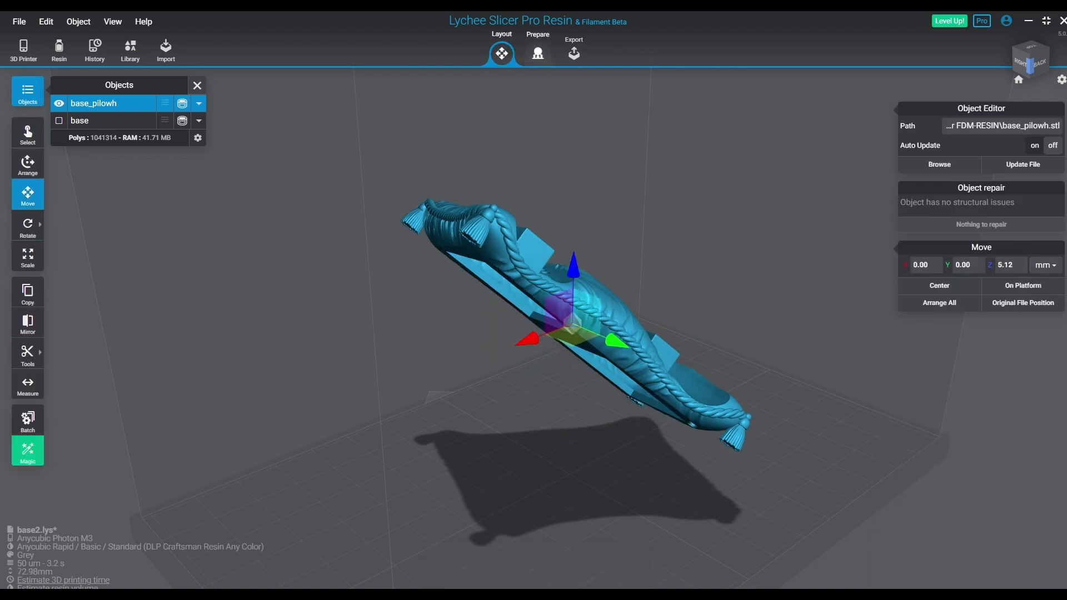
left_click(537, 49)
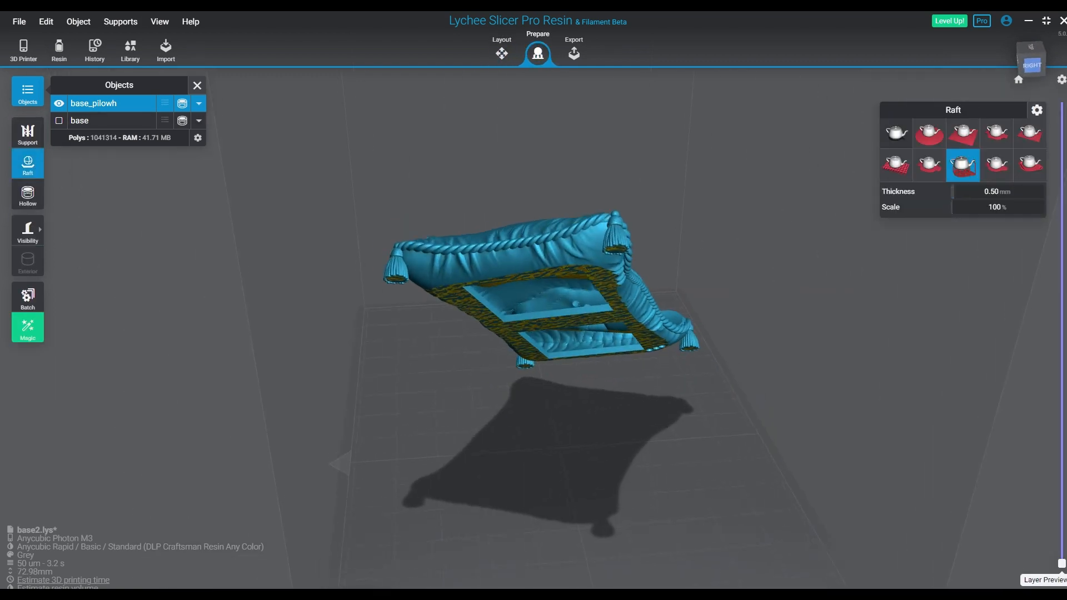
left_click(26, 133)
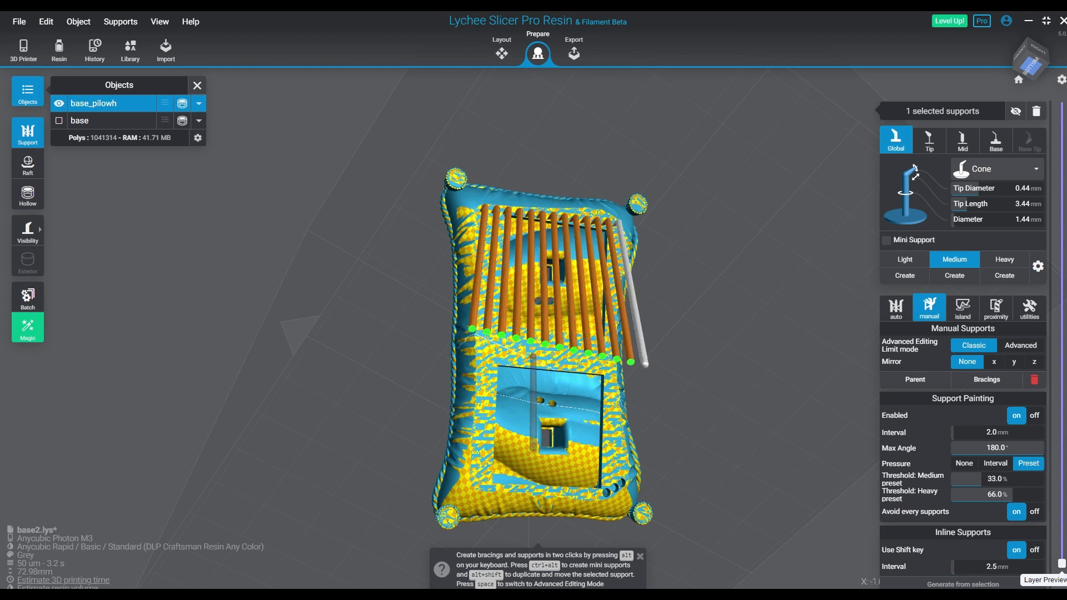
Step: Set the inline support Interval from 2.5 mm to 4.0 mm
left_click(535, 401)
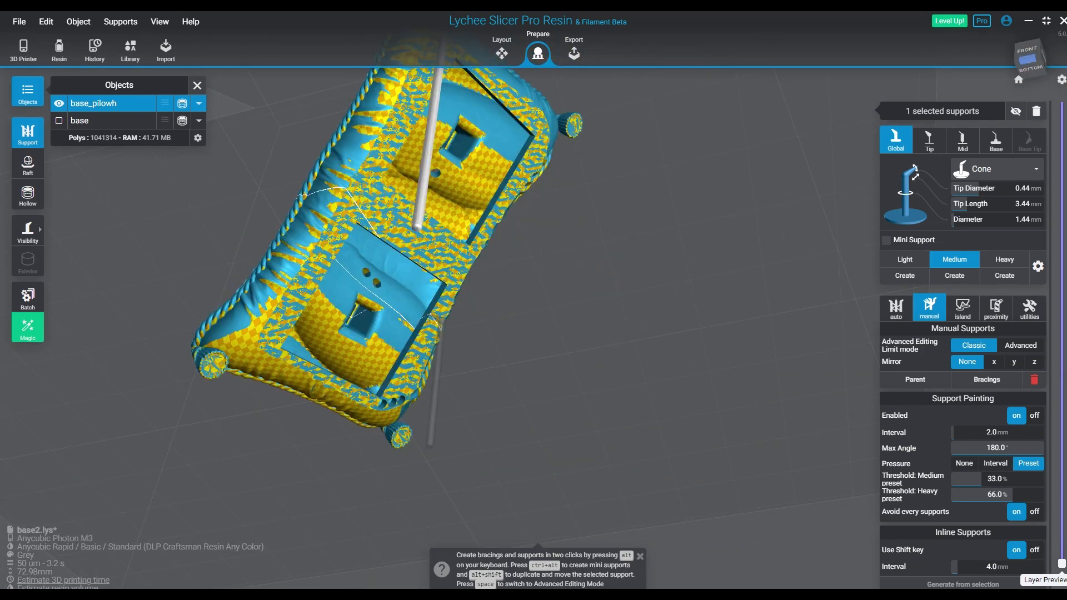
Step: Add inline support rows along the pillow's underside edges and select them for bracing
left_click_drag(408, 272, 374, 204)
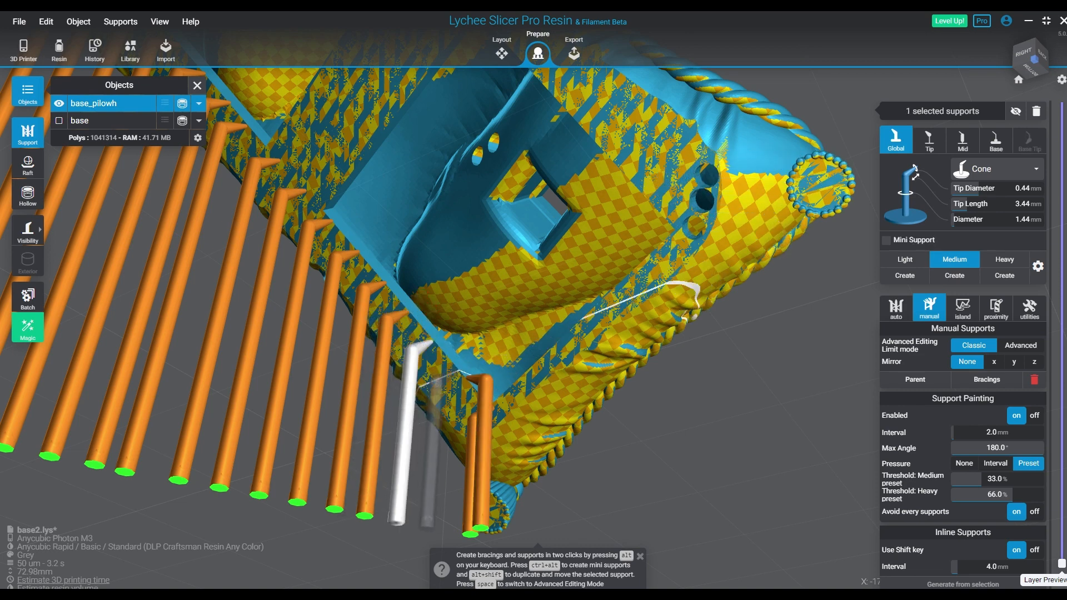
left_click(408, 442)
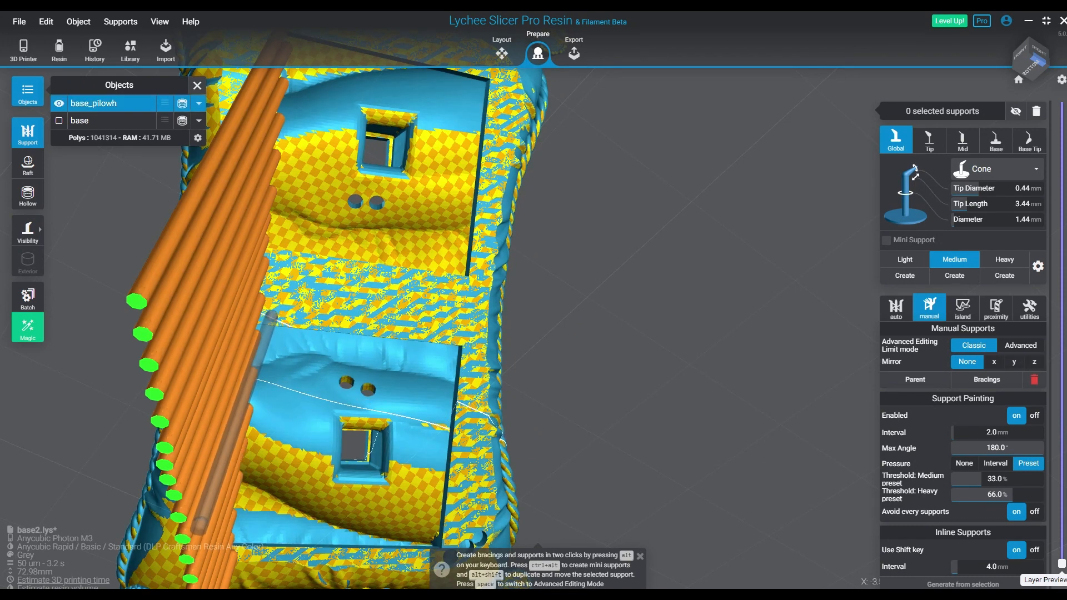
left_click(265, 320)
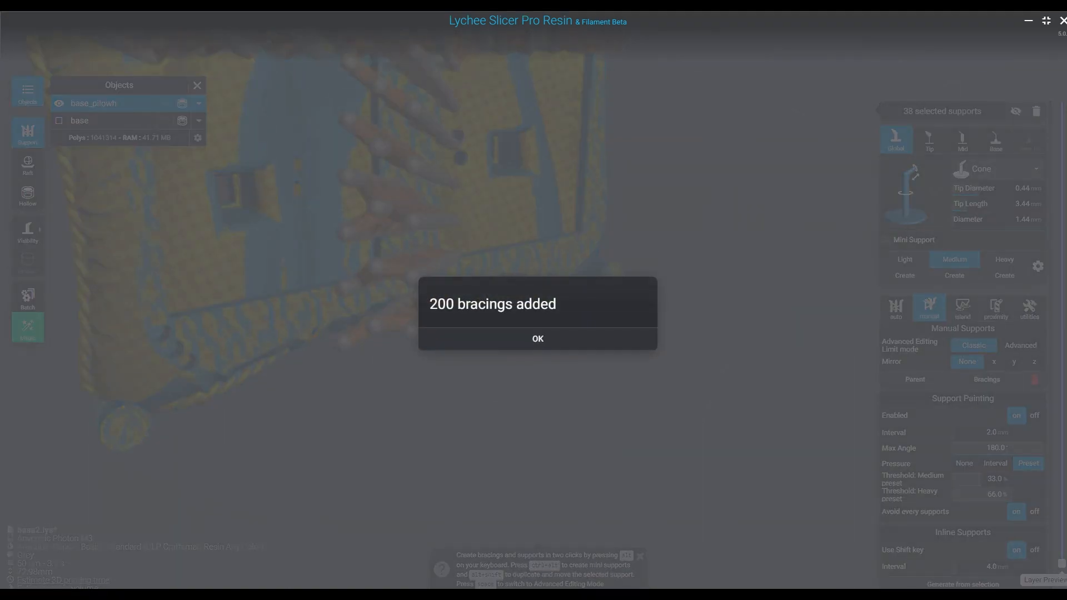
Step: Generate 358 auto bracings between the remaining selected supports and confirm
left_click(536, 339)
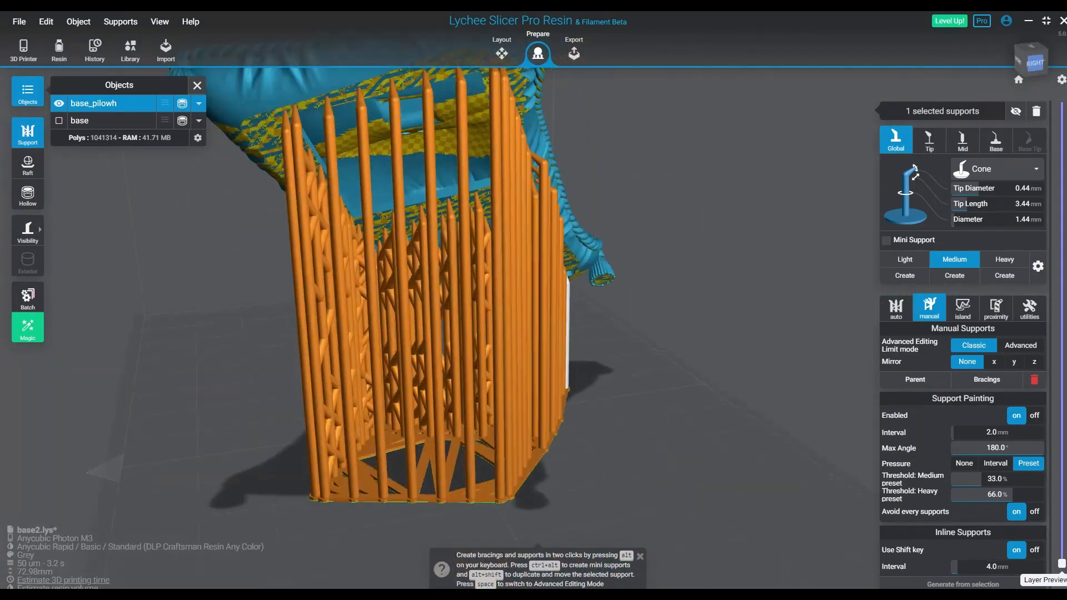
left_click(986, 380)
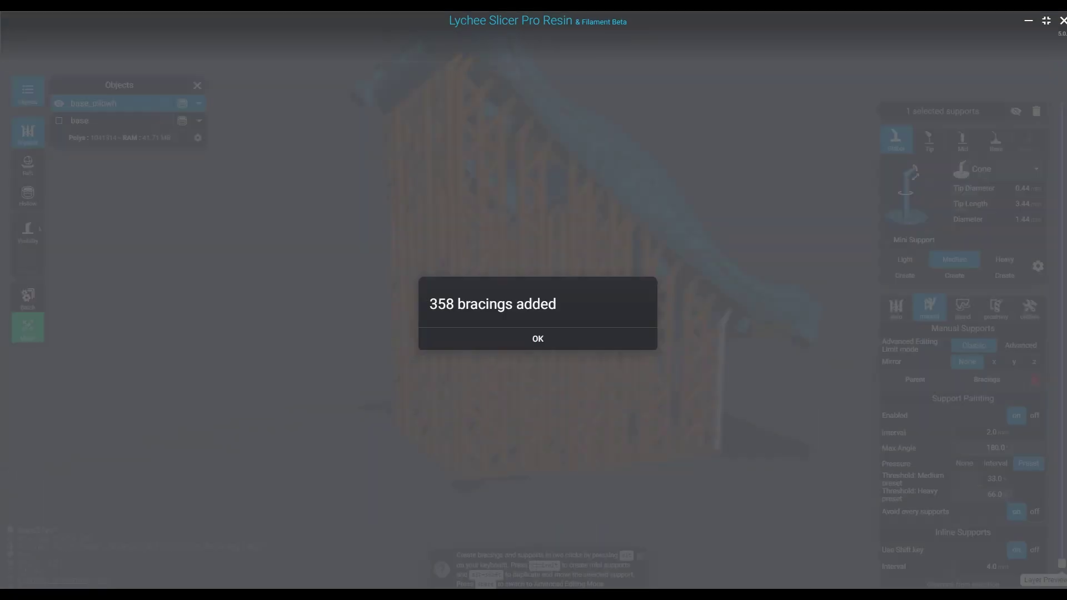
left_click(537, 338)
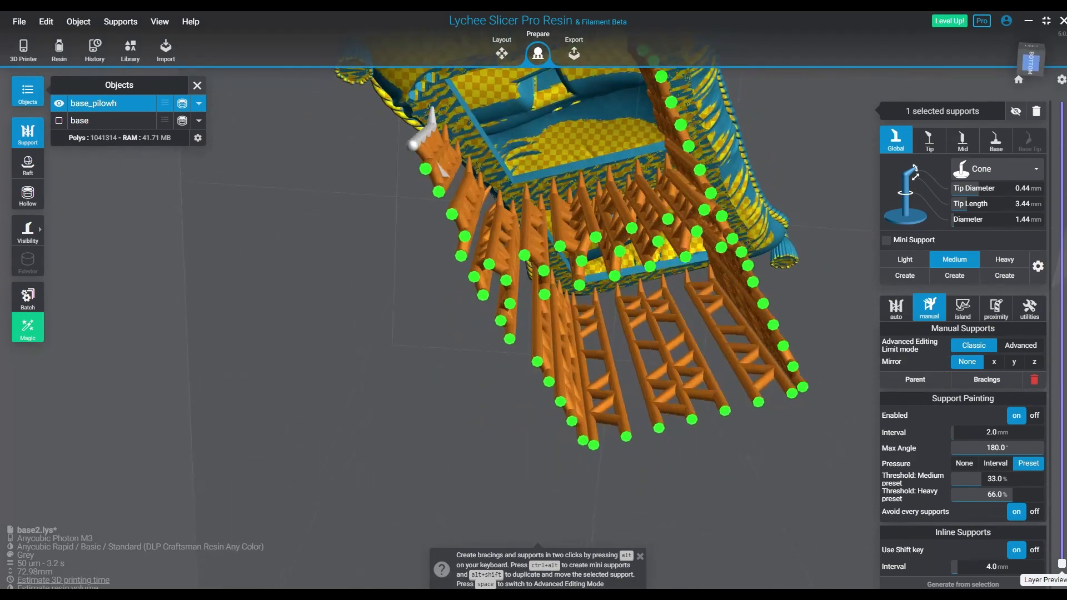